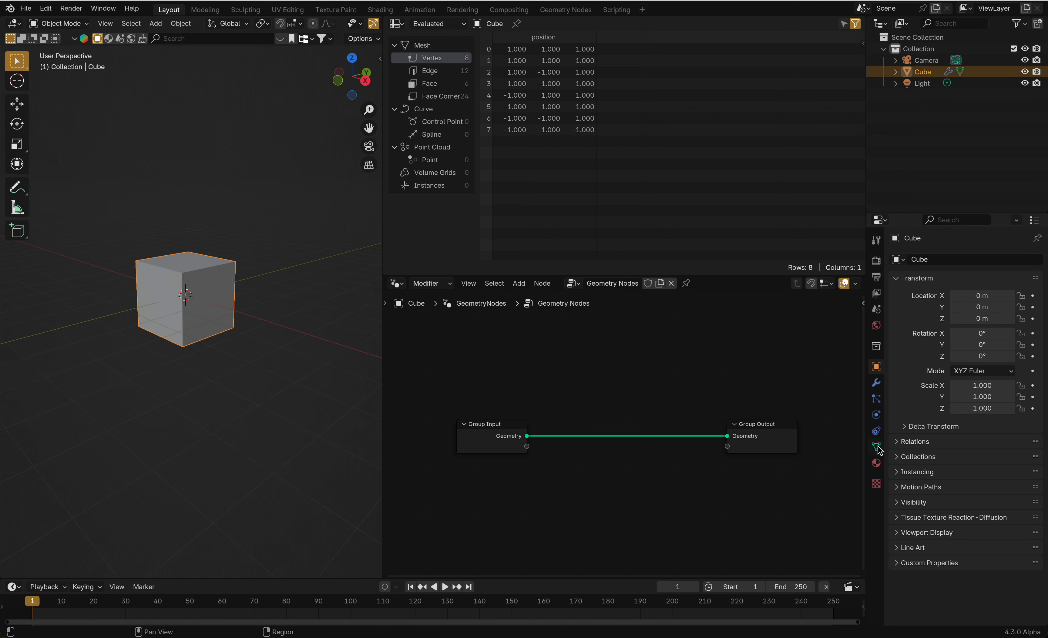
Show the cube's Object Data properties with the Attributes panel expanded (position, sharp_face, UVMap)
left_click(875, 447)
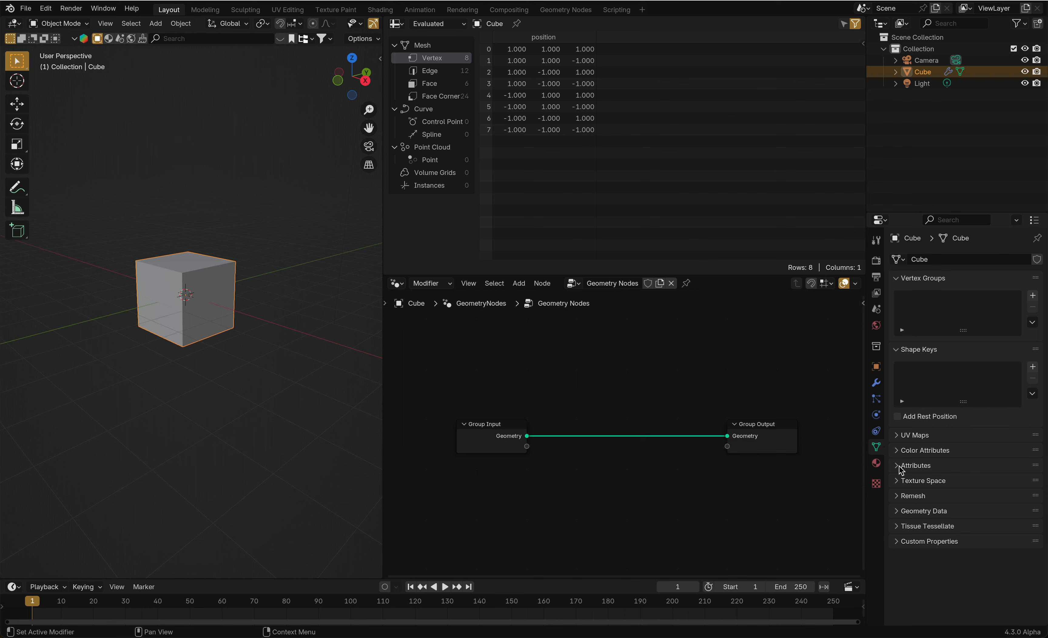
left_click(897, 465)
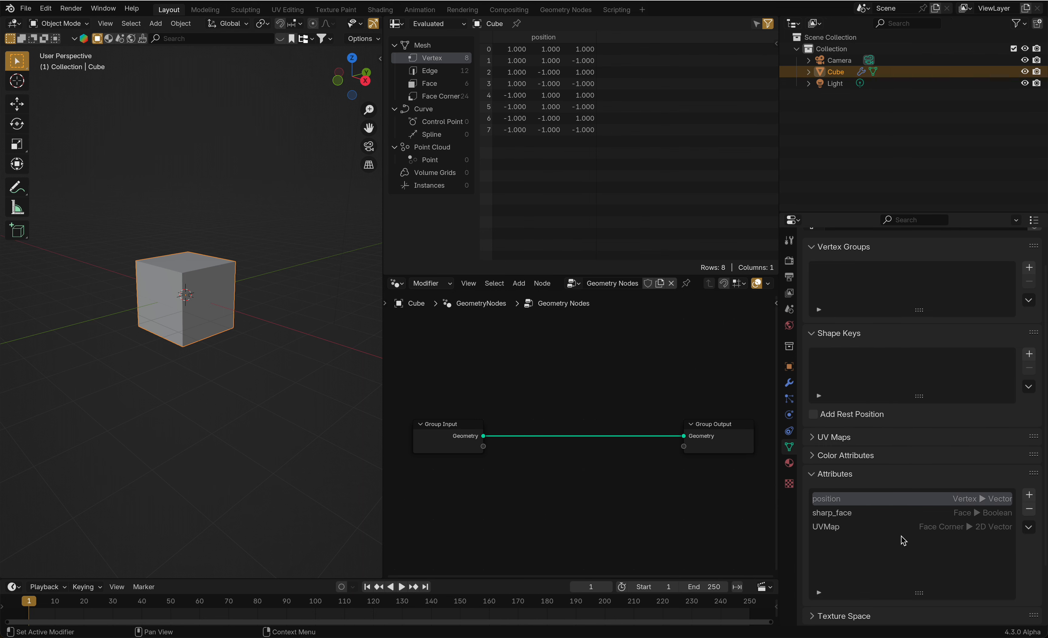
scroll("down", 3)
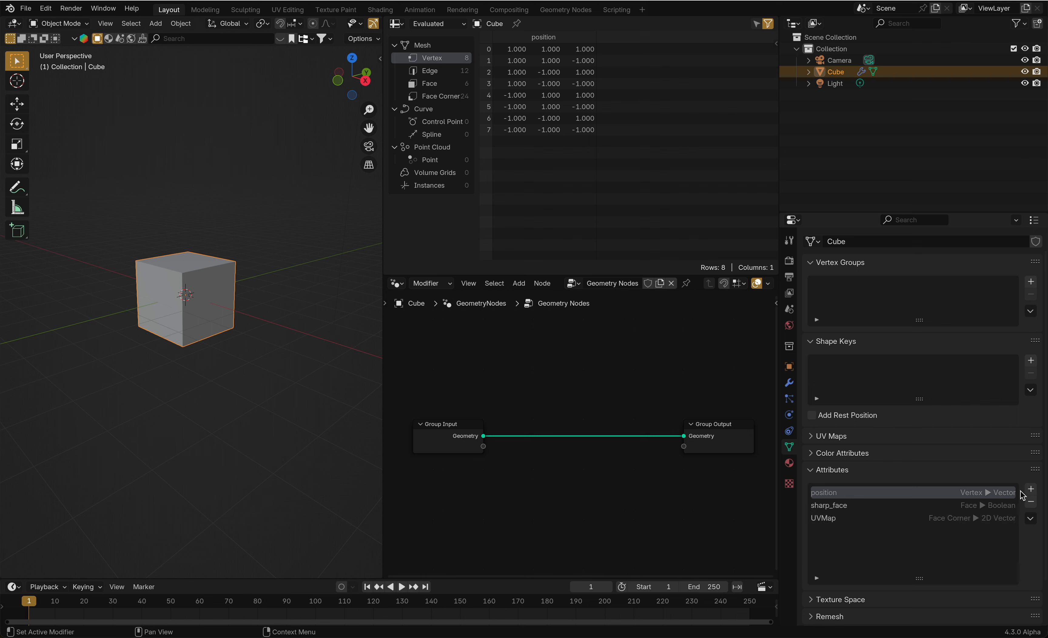
Add a new Integer vertex-domain attribute named 'age' to the cube, all values zero
left_click(1031, 489)
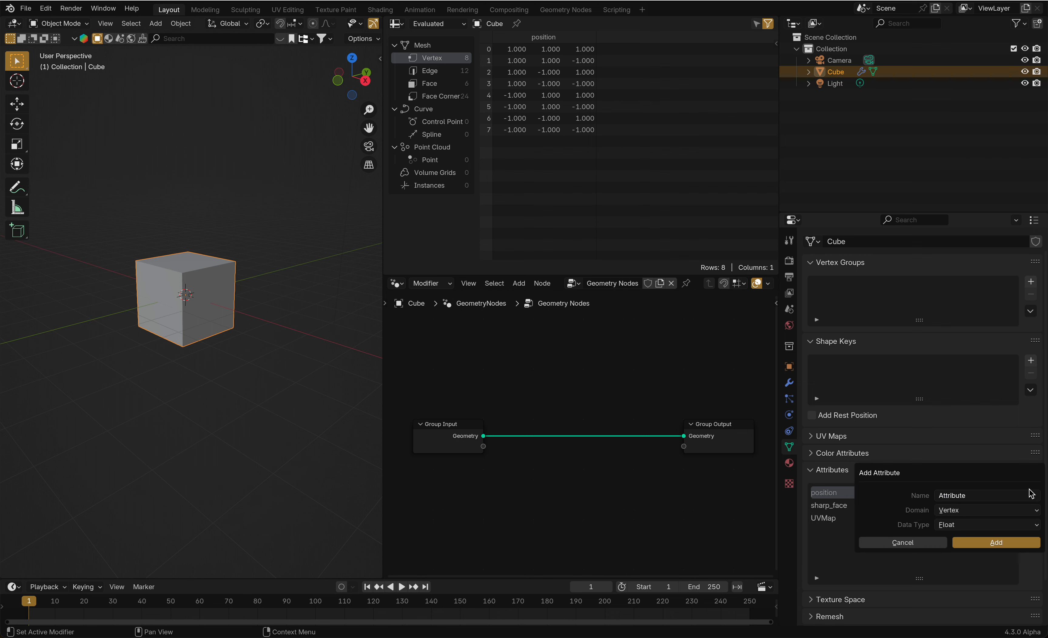
left_click(967, 496)
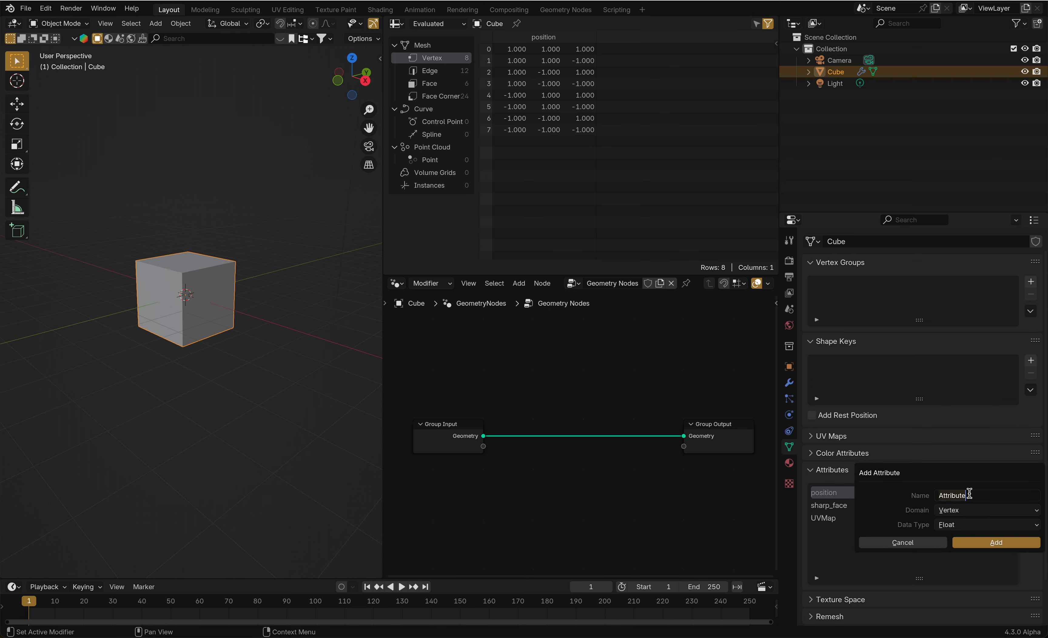
left_click(969, 495)
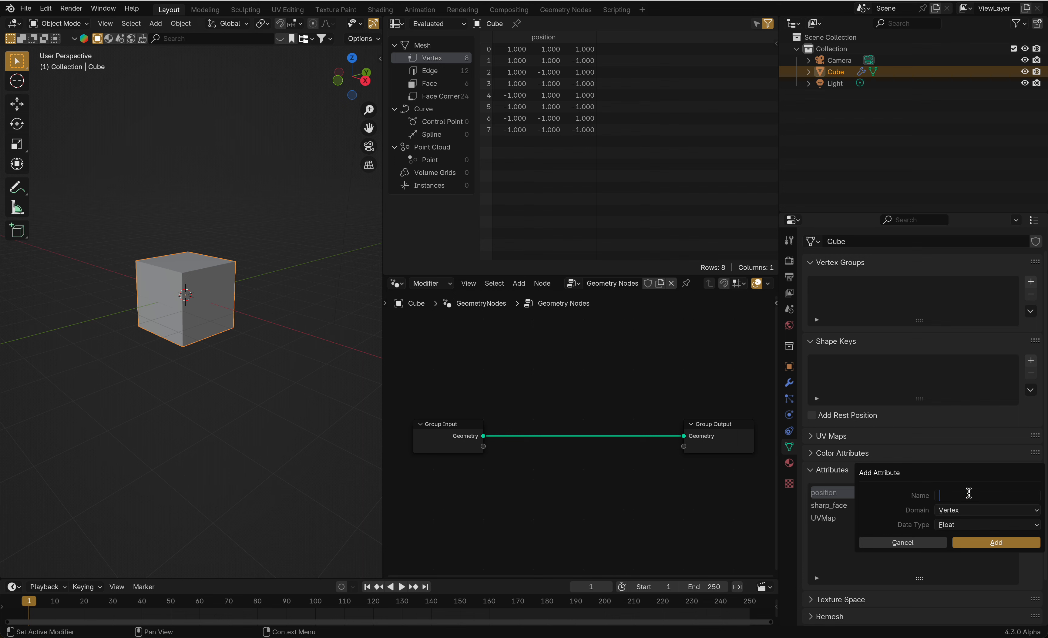
type("age")
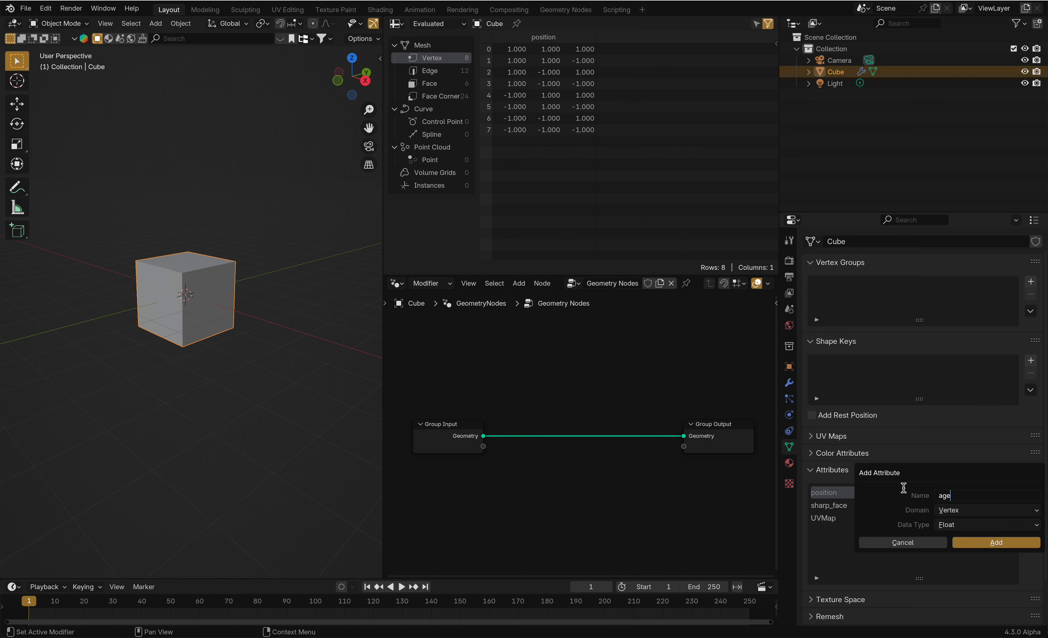
left_click(988, 510)
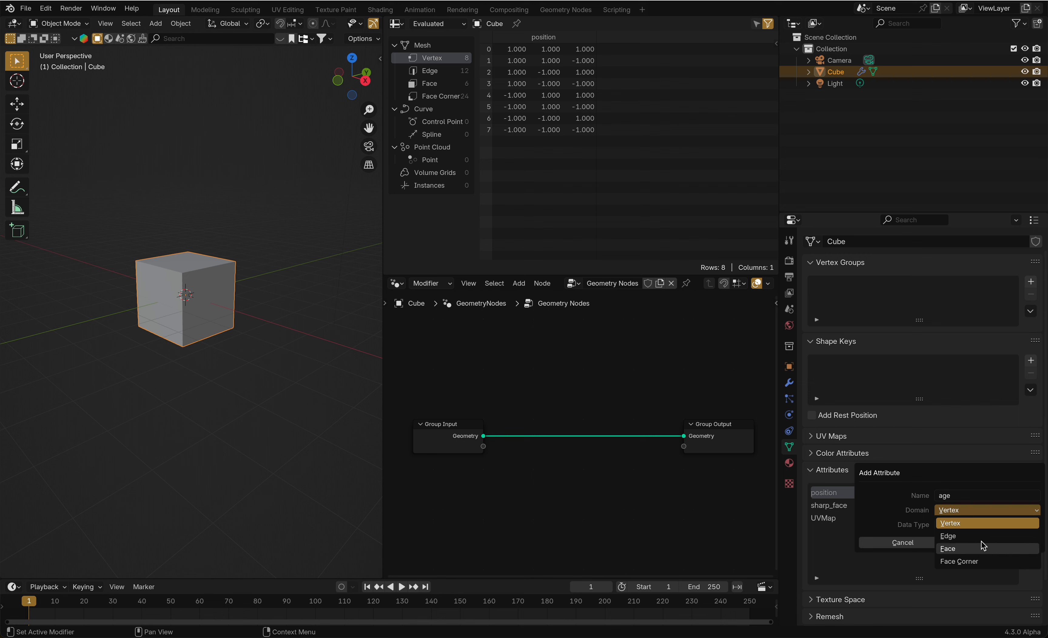
mouse_move(987, 571)
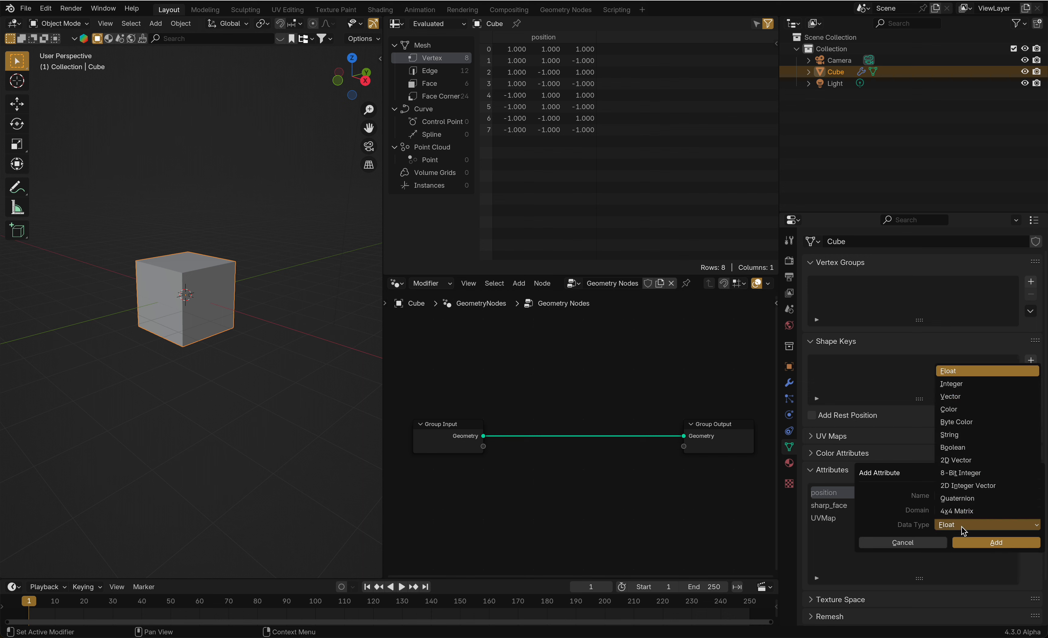
left_click(952, 383)
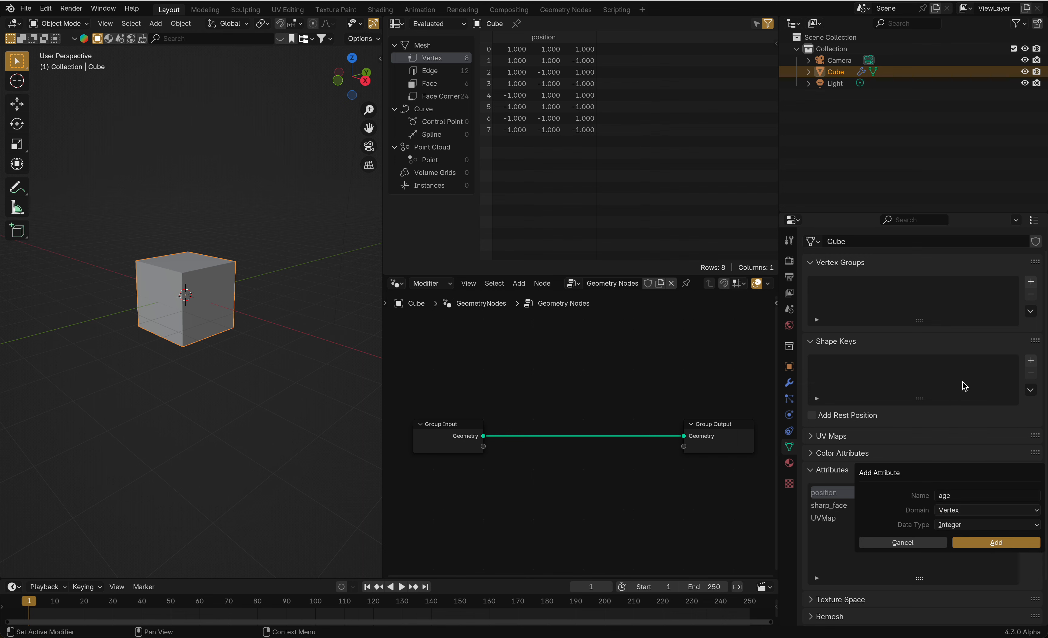
left_click(996, 542)
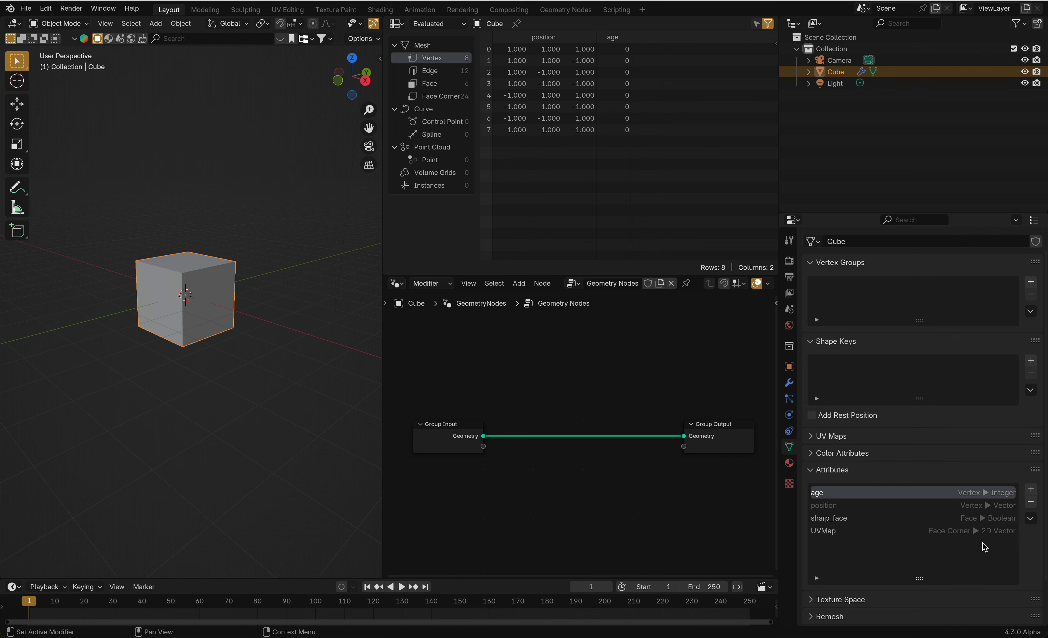
left_click(396, 24)
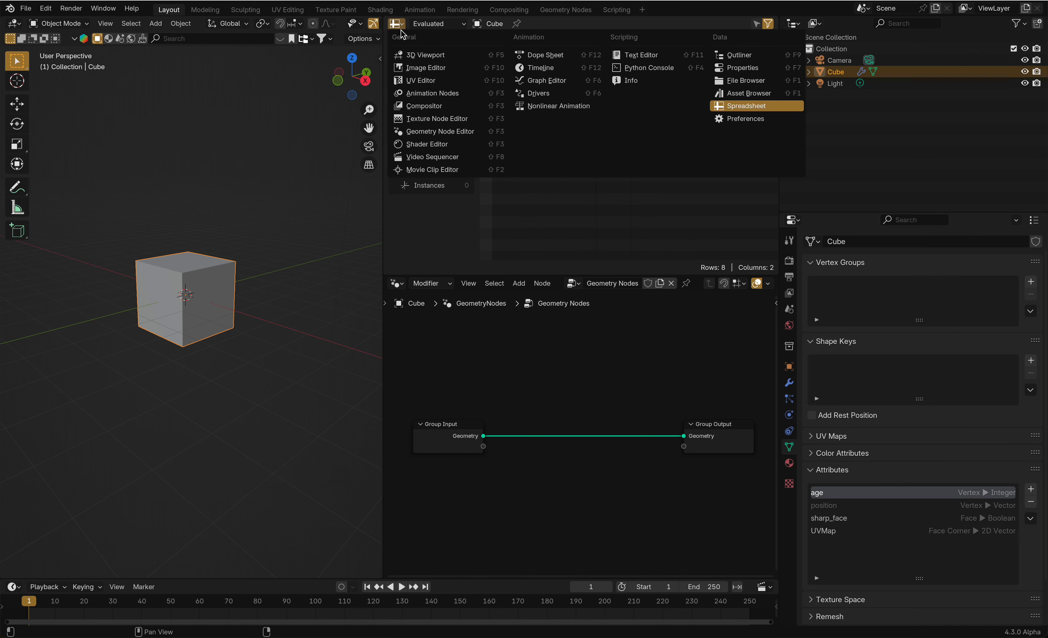
left_click(747, 105)
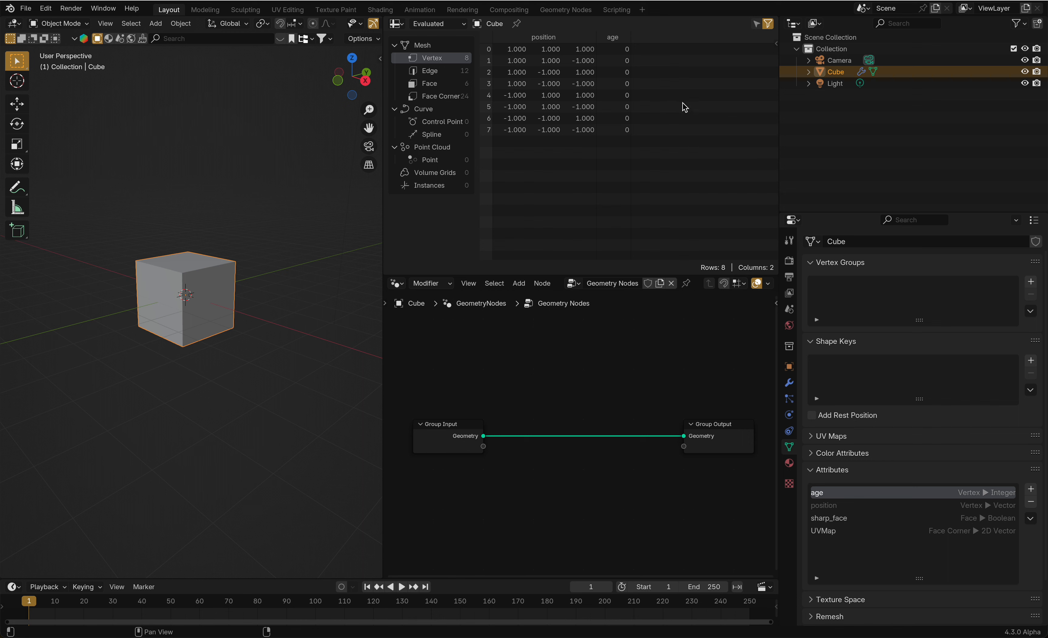
mouse_move(612, 51)
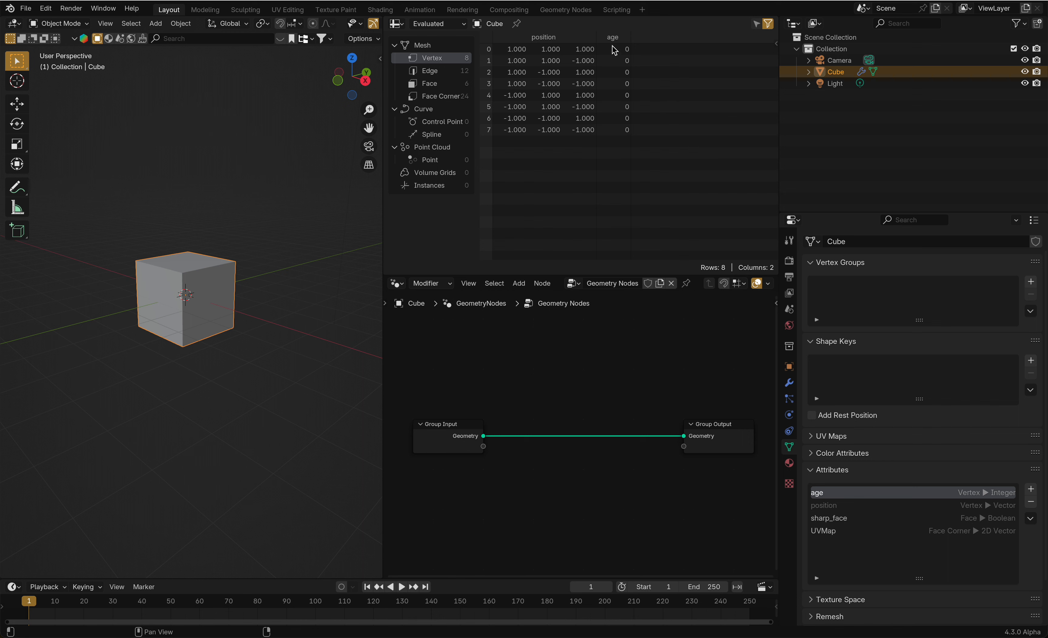
mouse_move(620, 130)
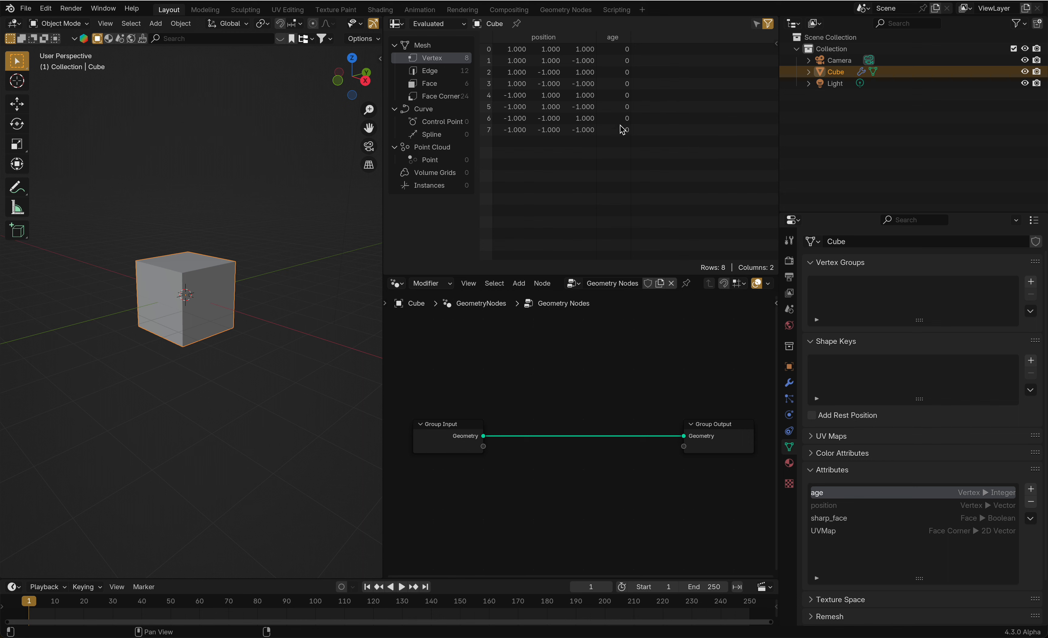
mouse_move(525, 54)
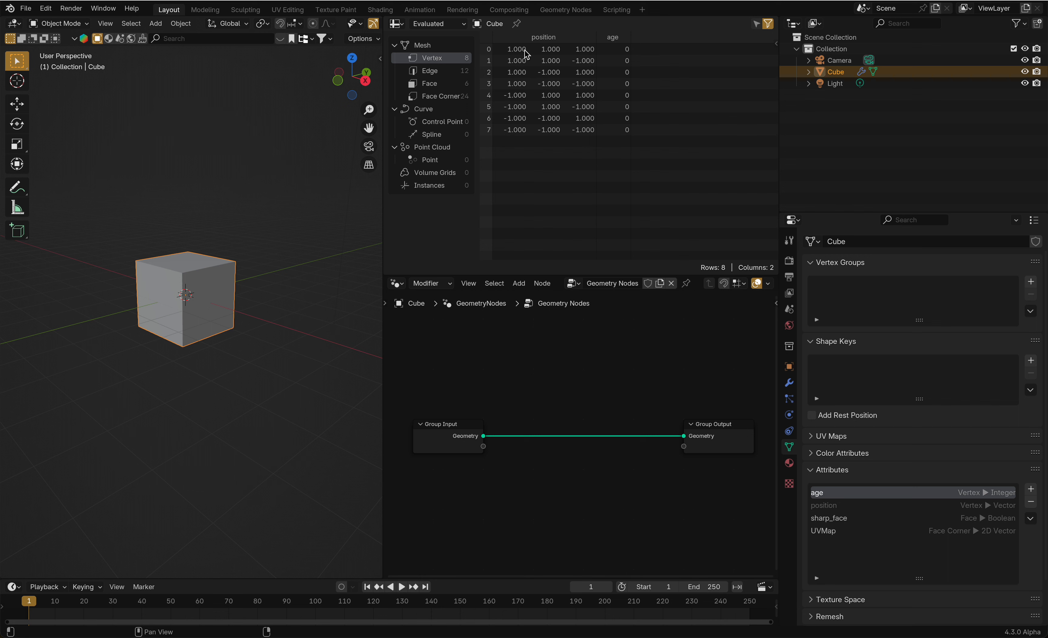
left_click(430, 70)
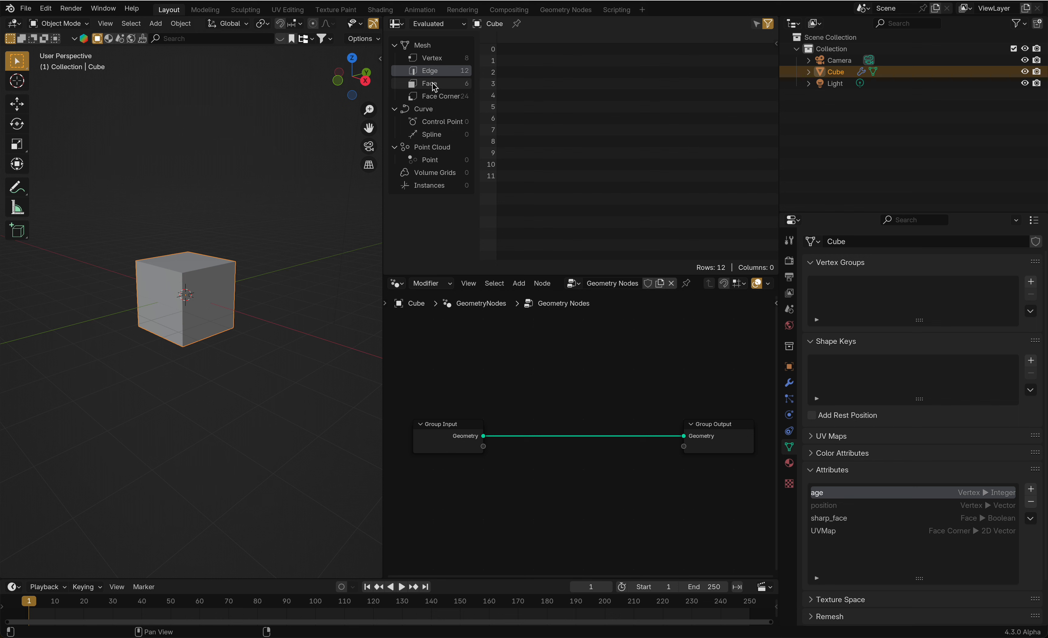
left_click(441, 96)
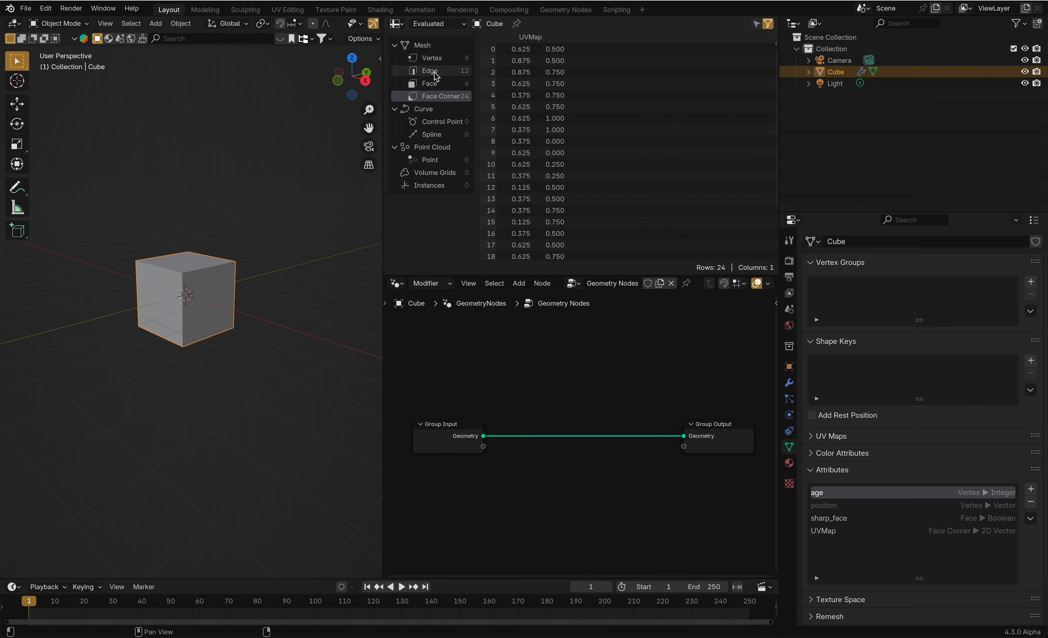
left_click(432, 58)
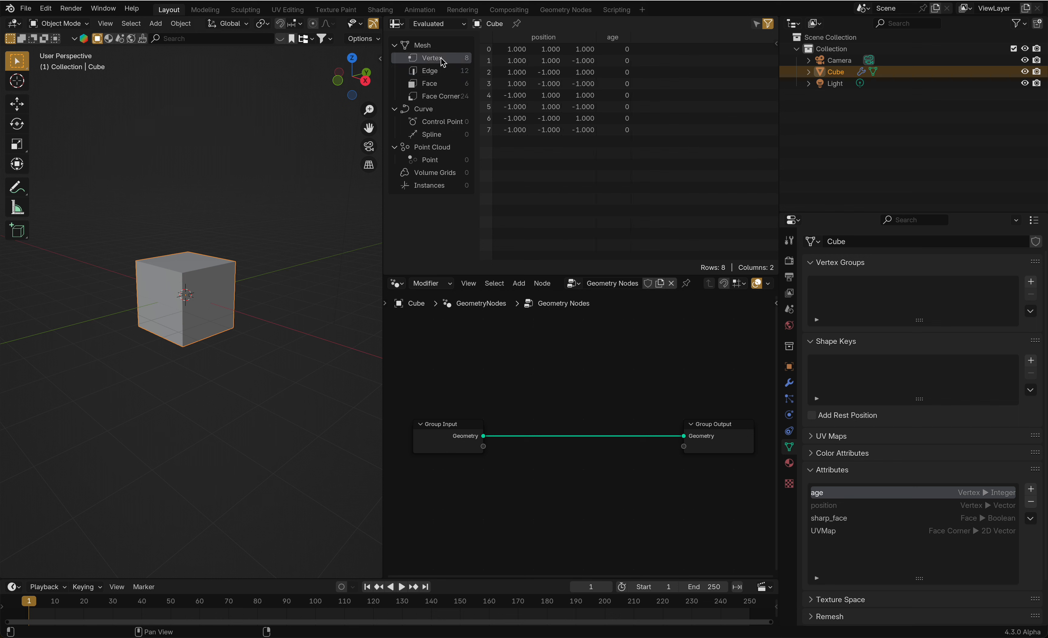
mouse_move(324, 284)
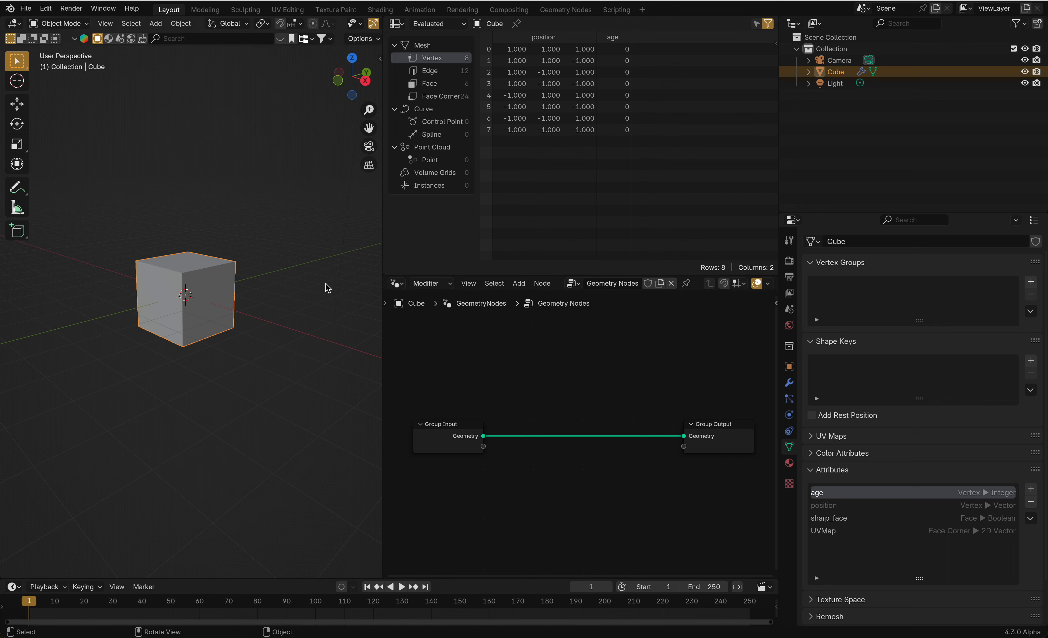
In Edit Mode, give the selected vertices age 7 via Mesh > Set Attribute; show the Modifier properties
key("Tab")
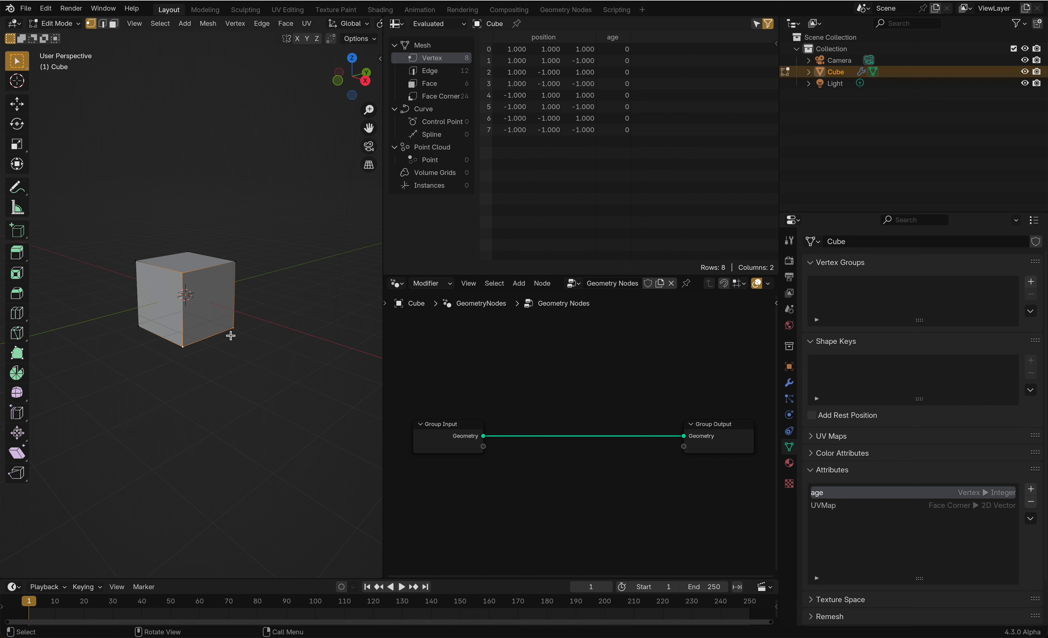
mouse_move(208, 24)
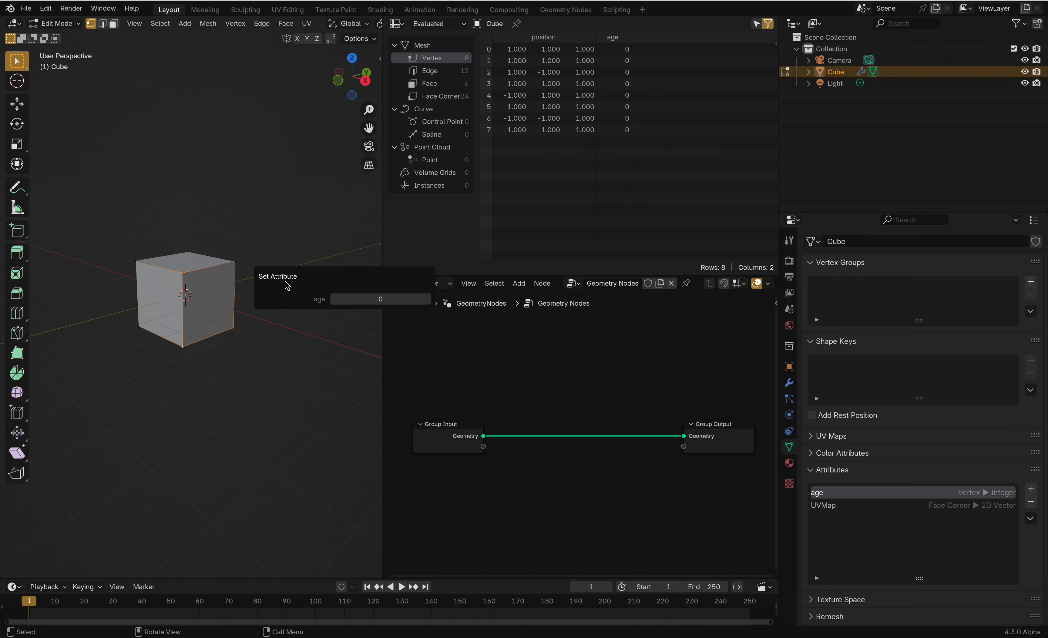
left_click(208, 23)
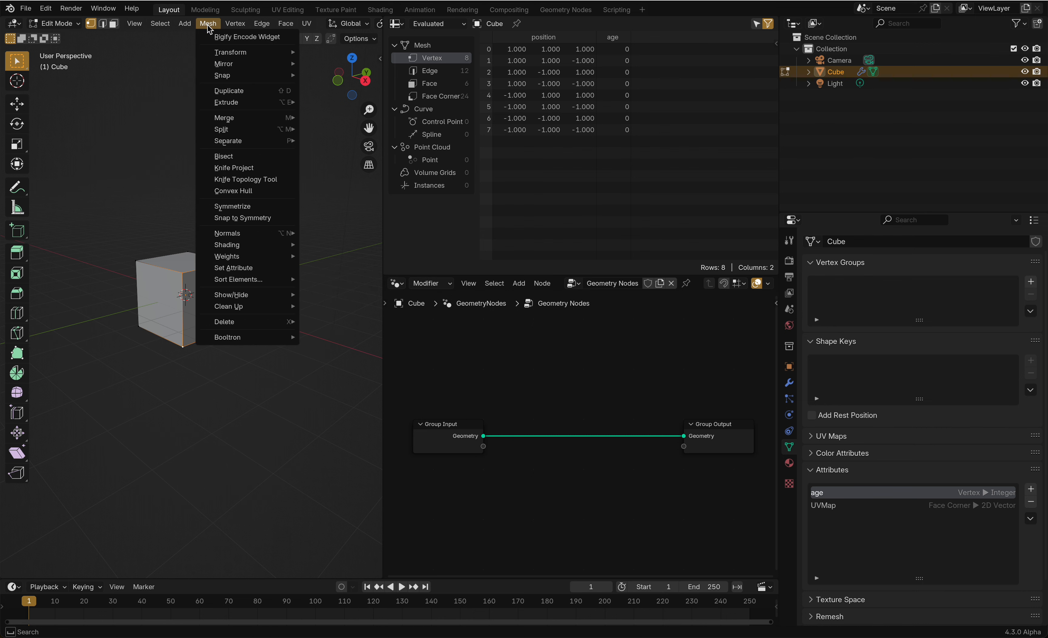
left_click(234, 267)
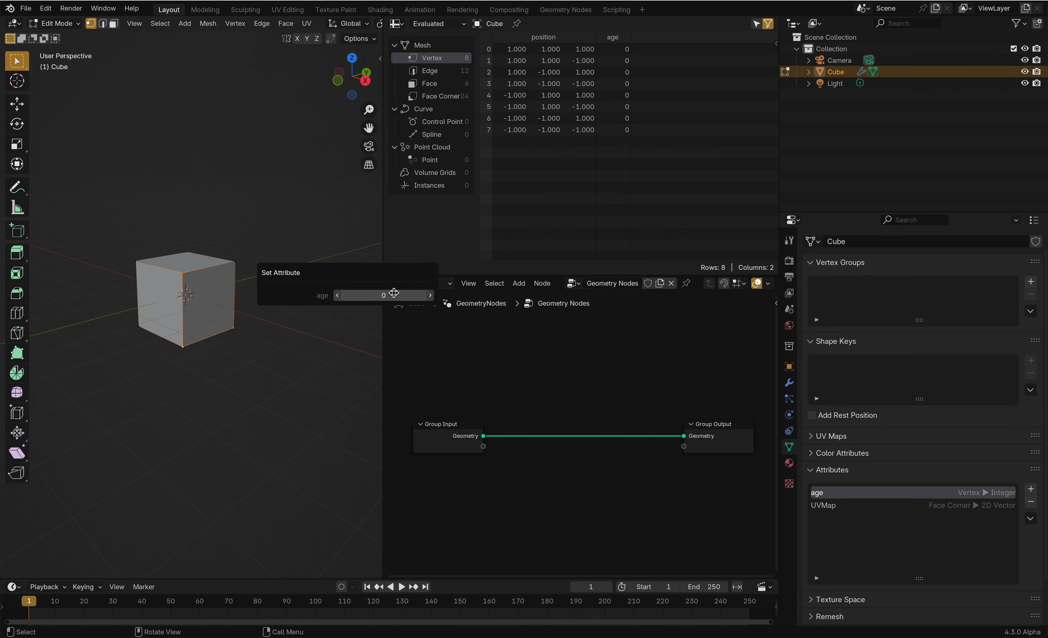
left_click(383, 294)
type("7")
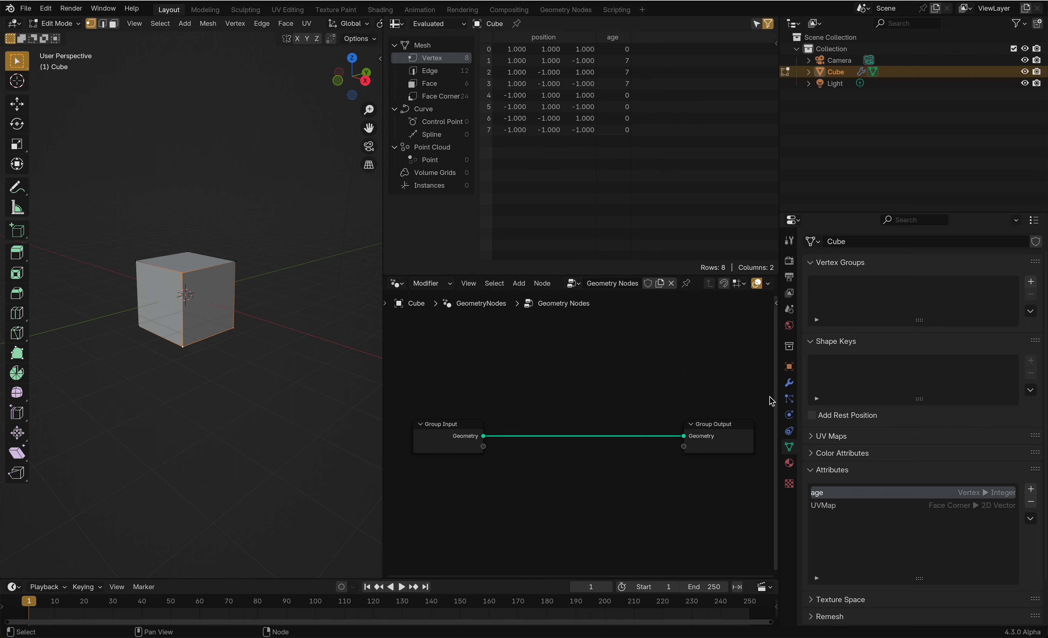
left_click(789, 382)
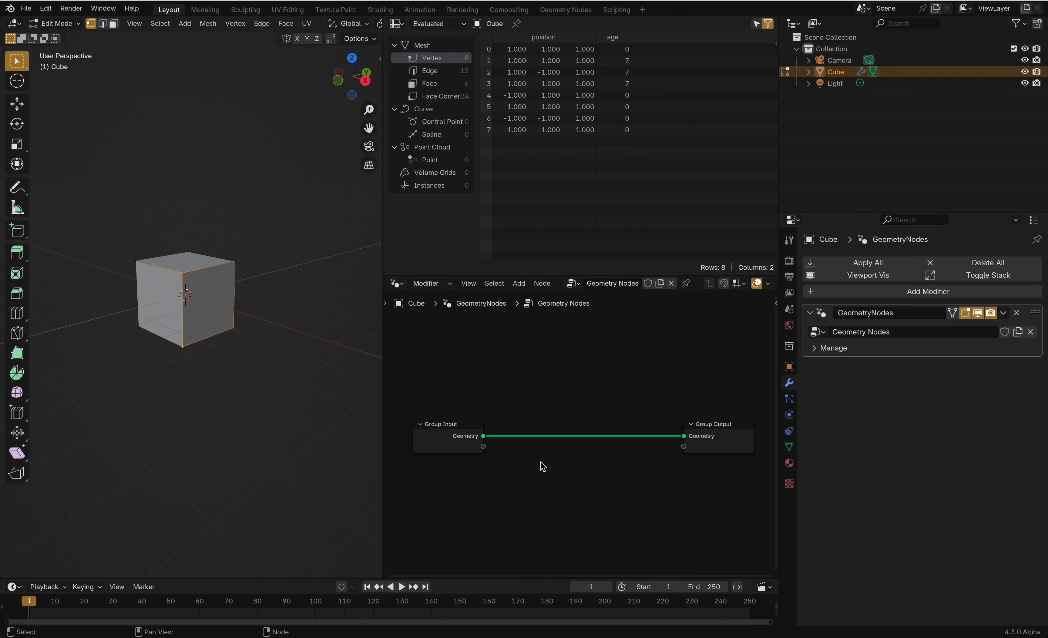
mouse_move(666, 364)
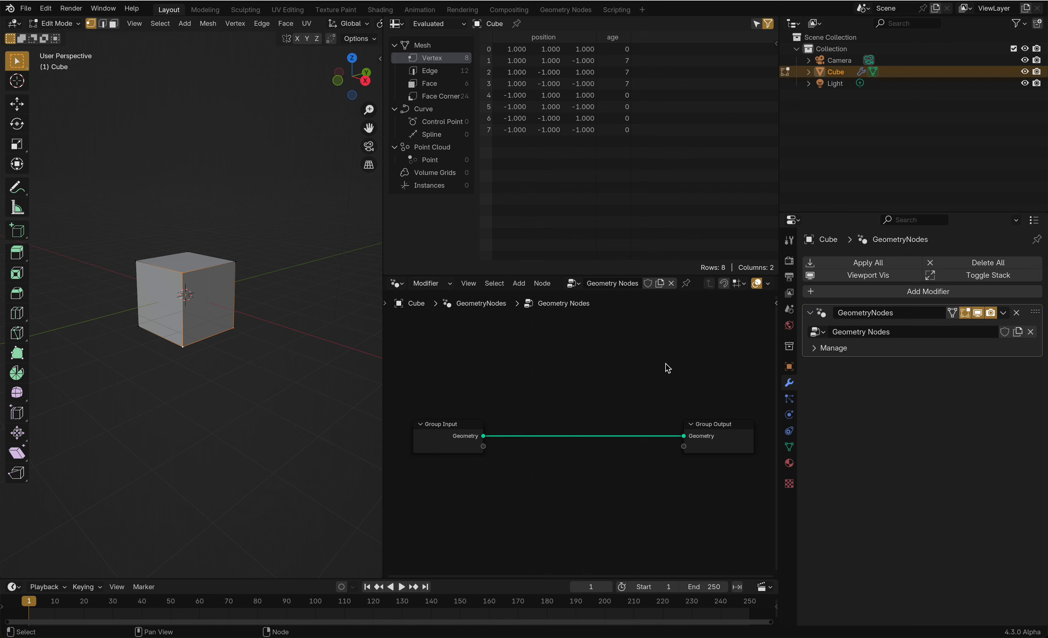
Add a Named Attribute node reading the integer 'age' attribute to the node tree
left_click(519, 283)
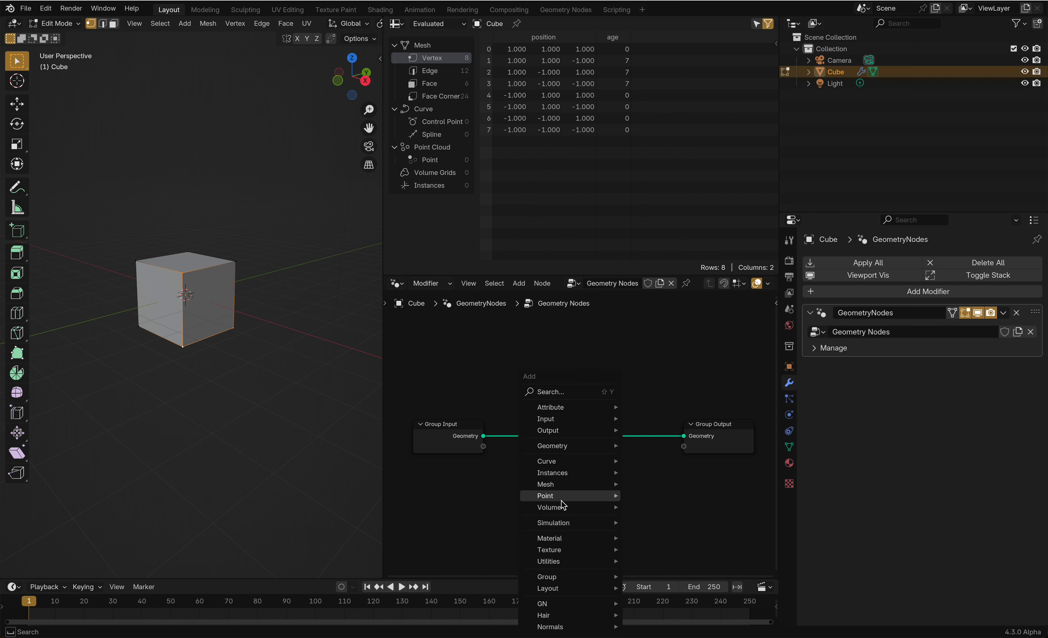
type("name")
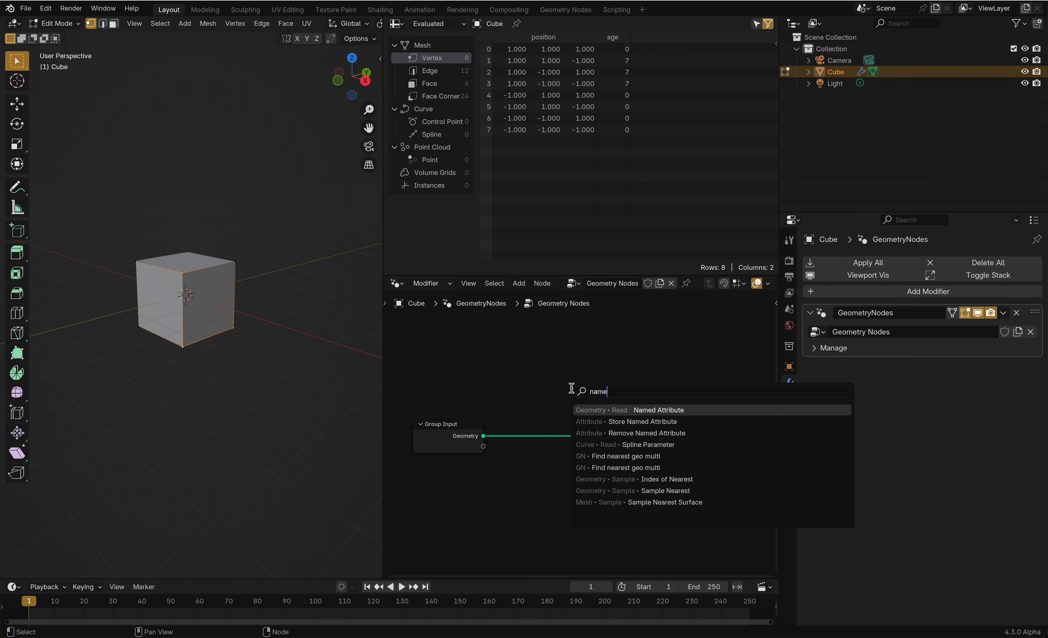
left_click(474, 516)
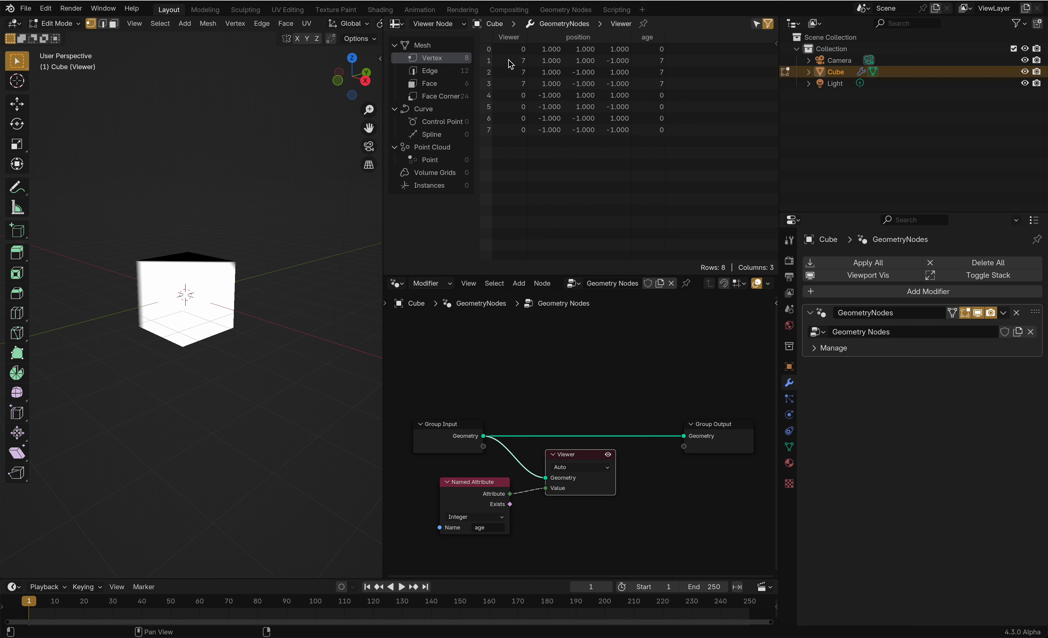
mouse_move(417, 558)
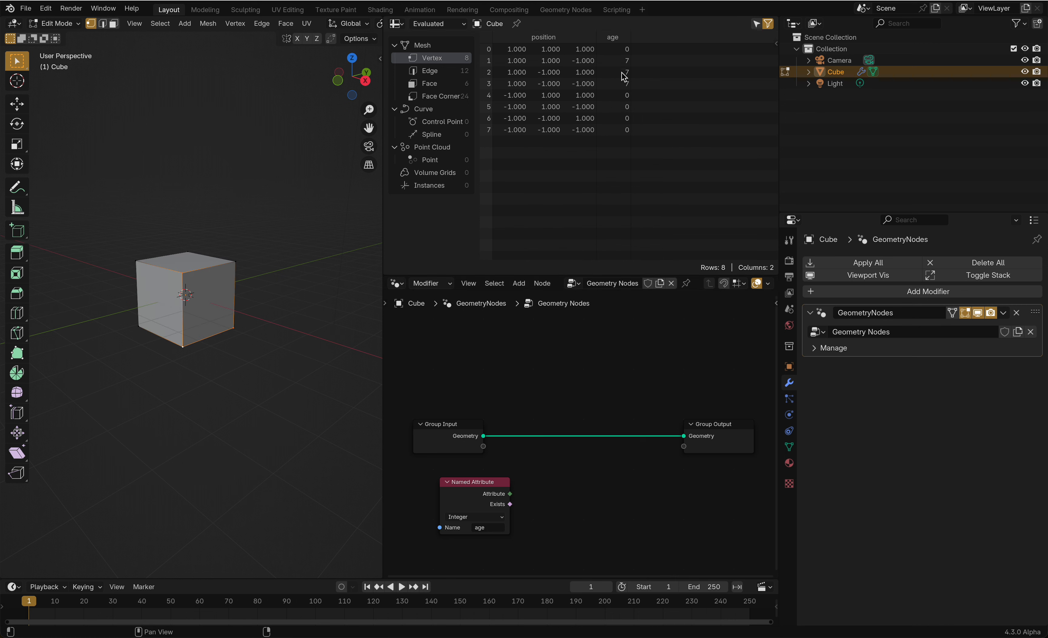
Insert a Store Named Attribute node on the geometry link writing Integer 'age' = 8 to every point
type("stor")
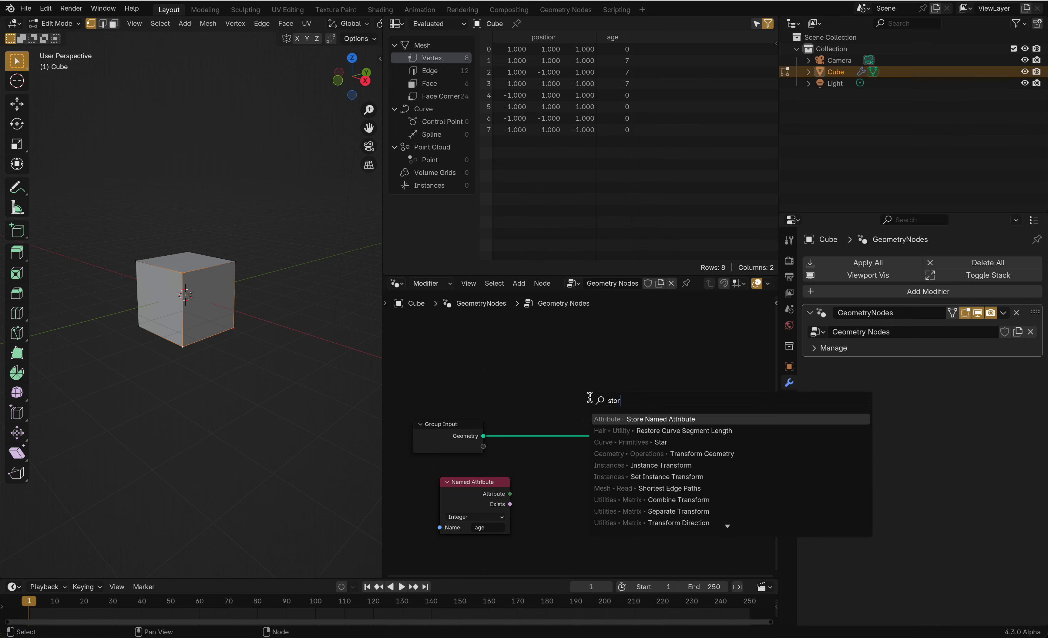
left_click(661, 419)
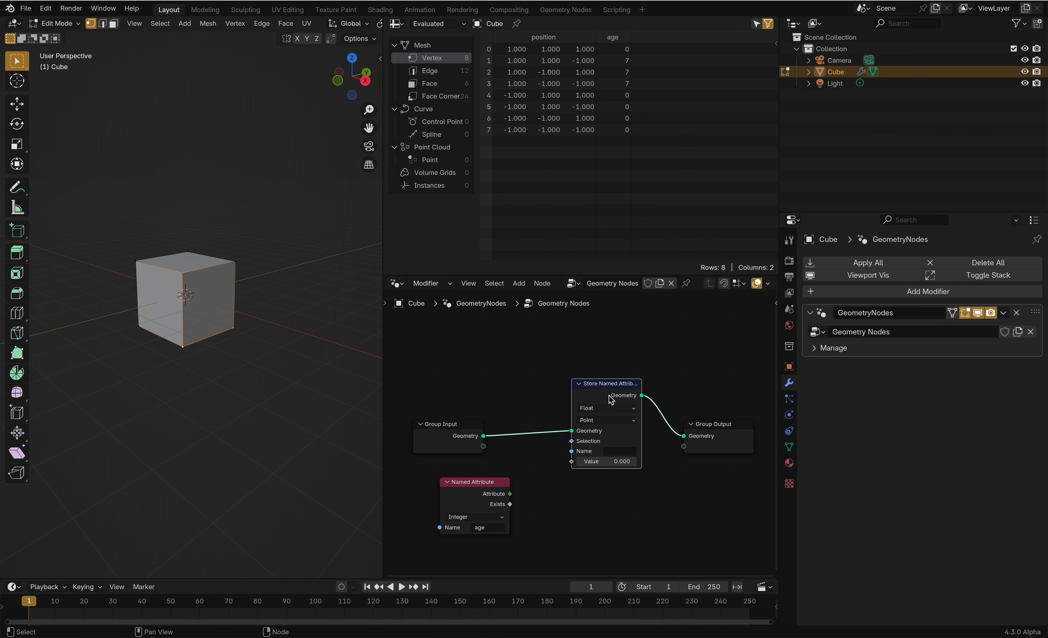
left_click(606, 408)
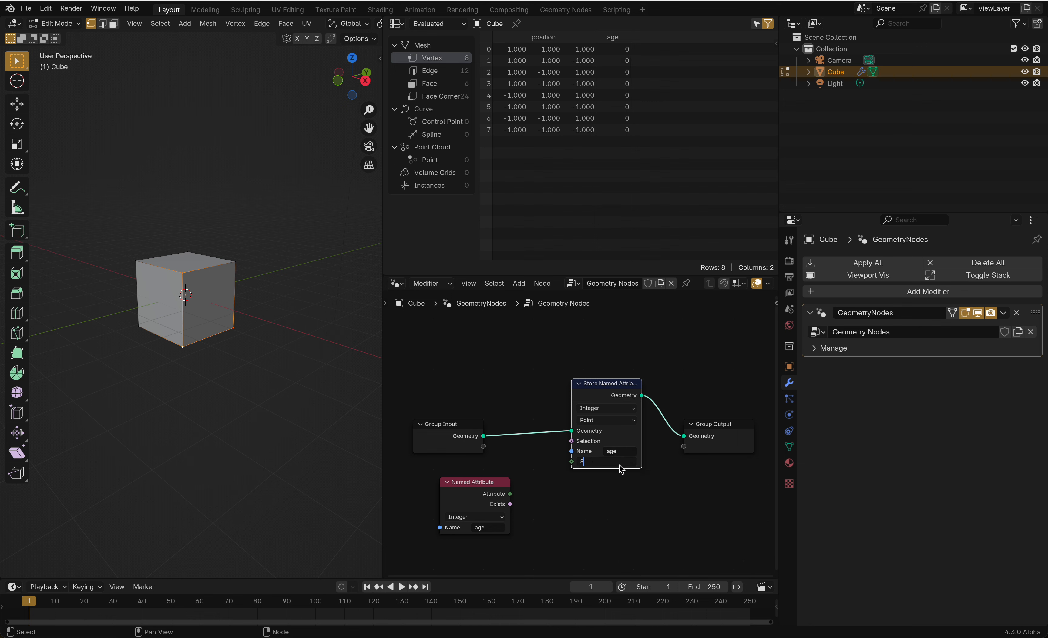
type("8")
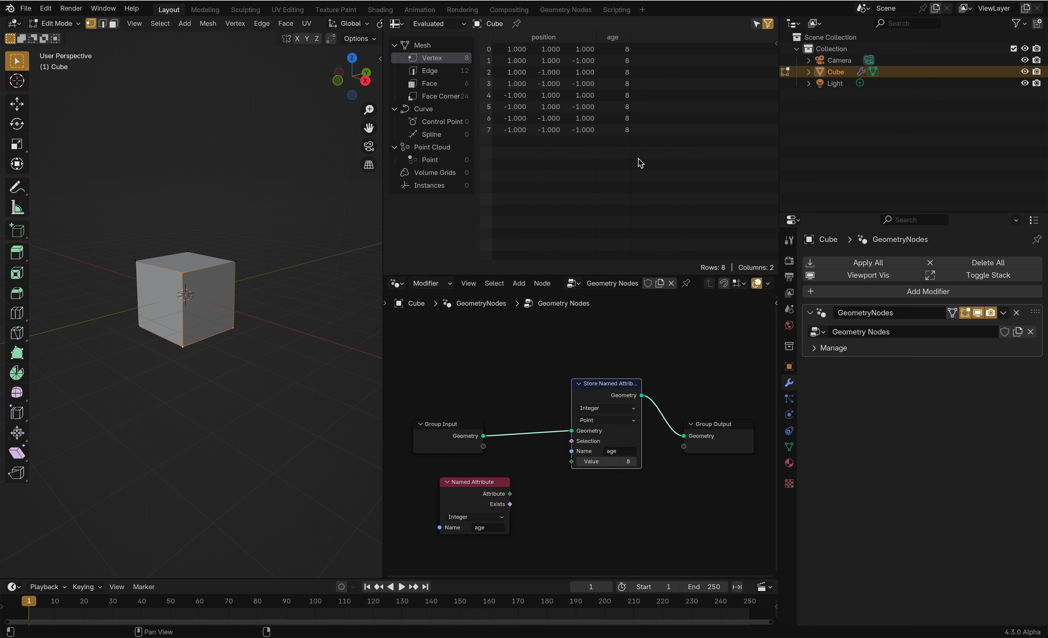
left_click_drag(606, 382, 600, 388)
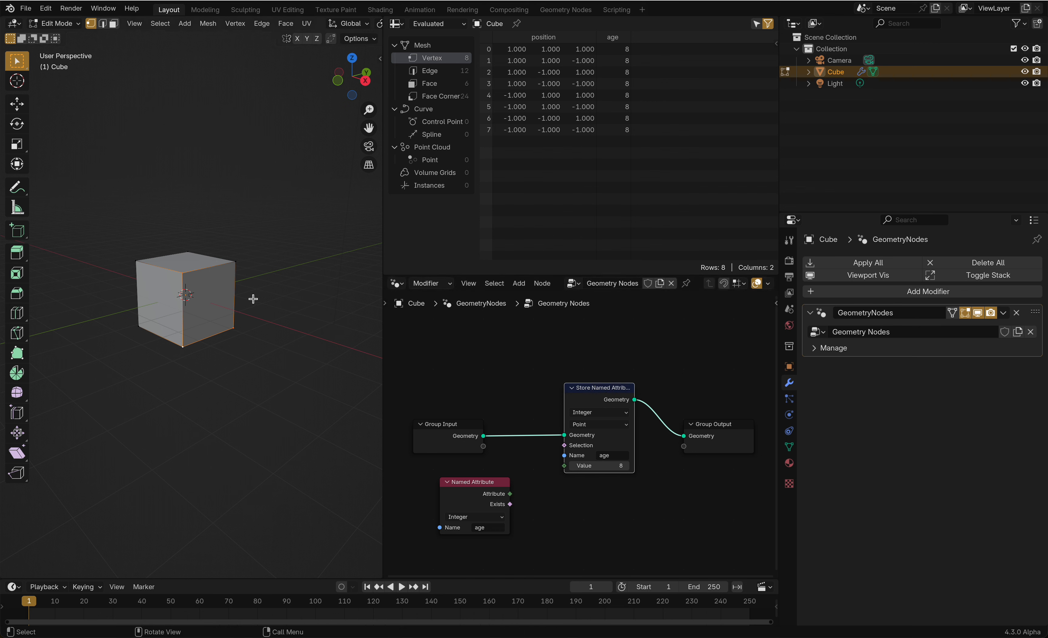
mouse_move(600, 390)
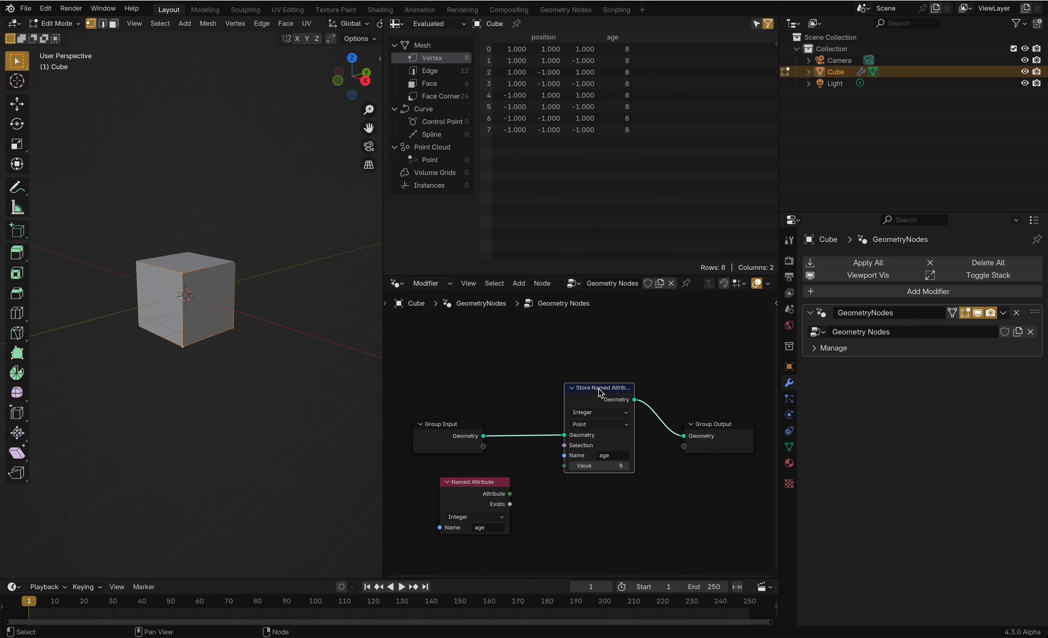
mouse_move(610, 173)
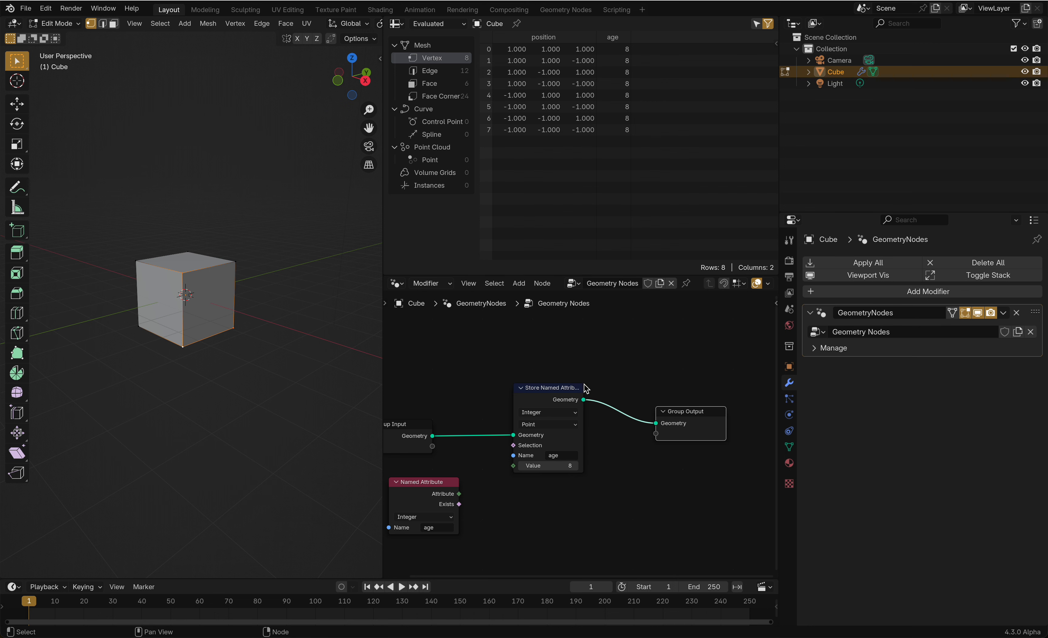
Insert a Remove Named Attribute node after the store node that deletes the 'age' attribute
type("remo")
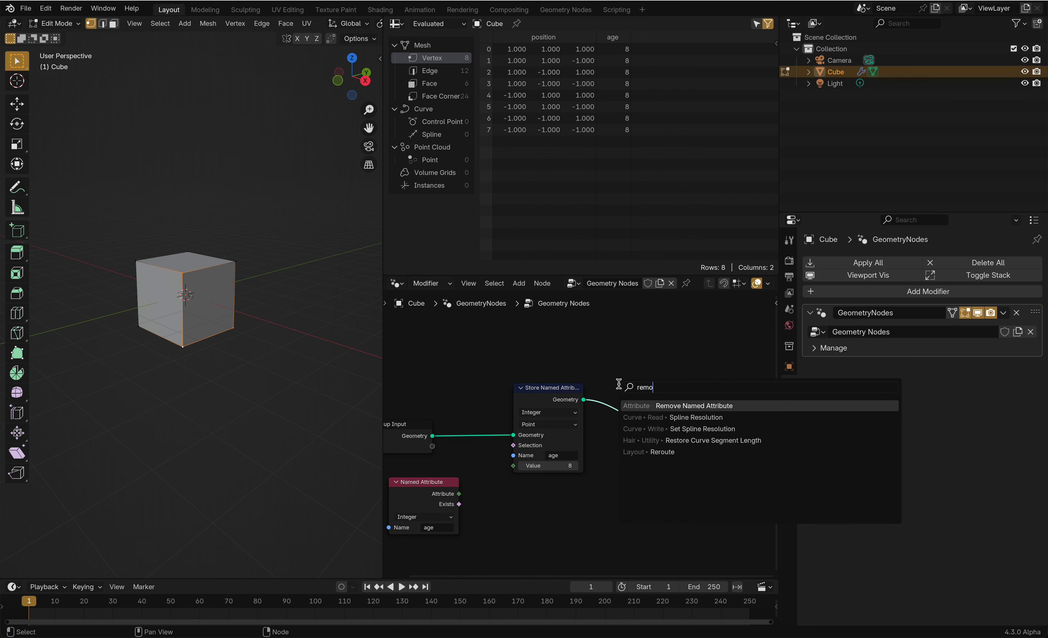
left_click(694, 406)
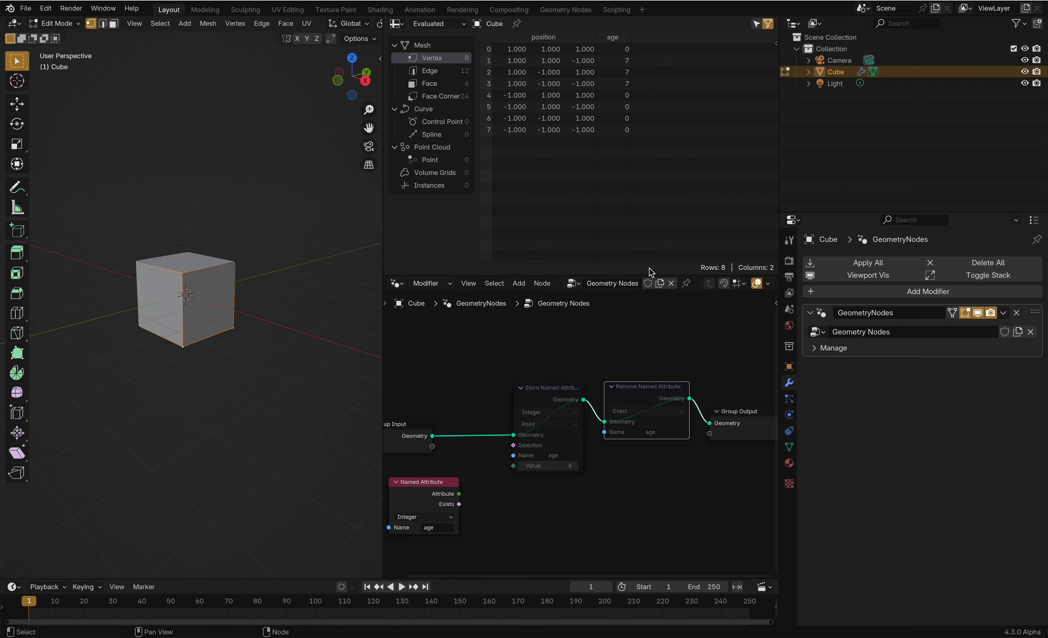
left_click(646, 386)
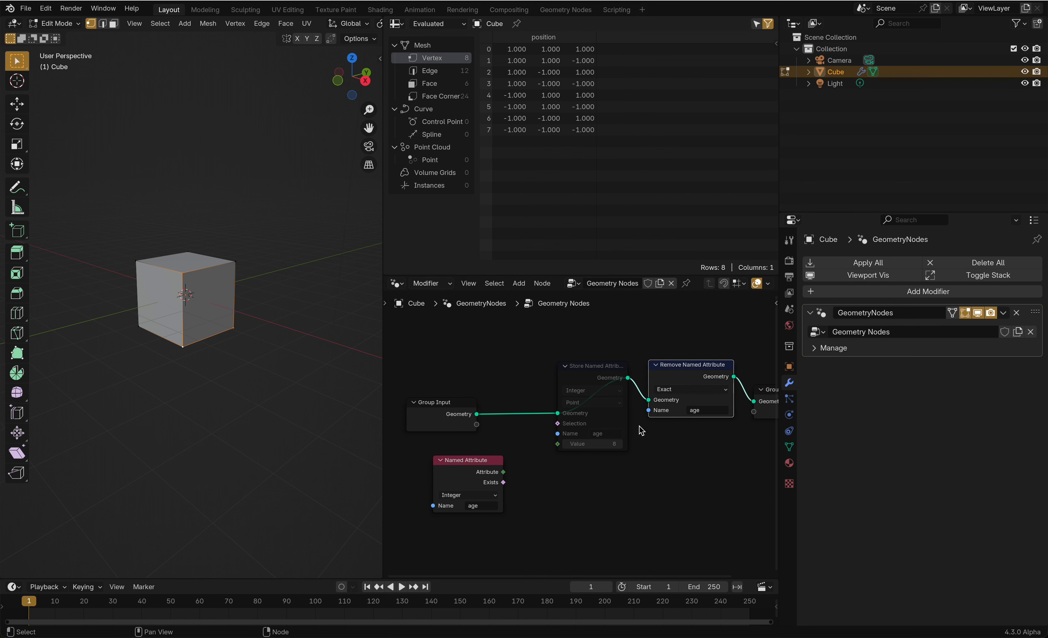
mouse_move(622, 378)
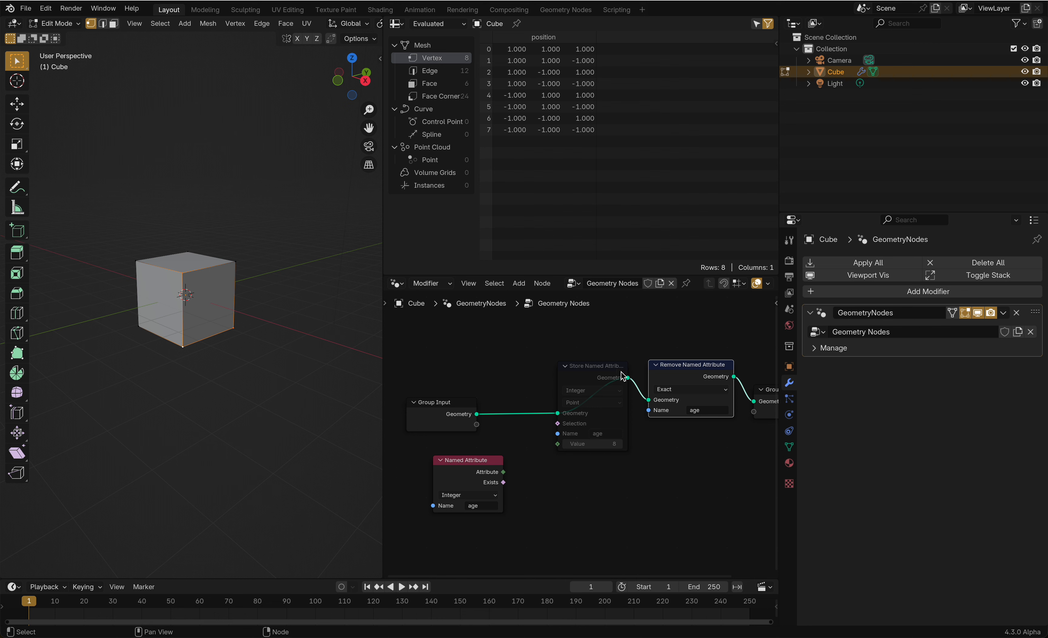